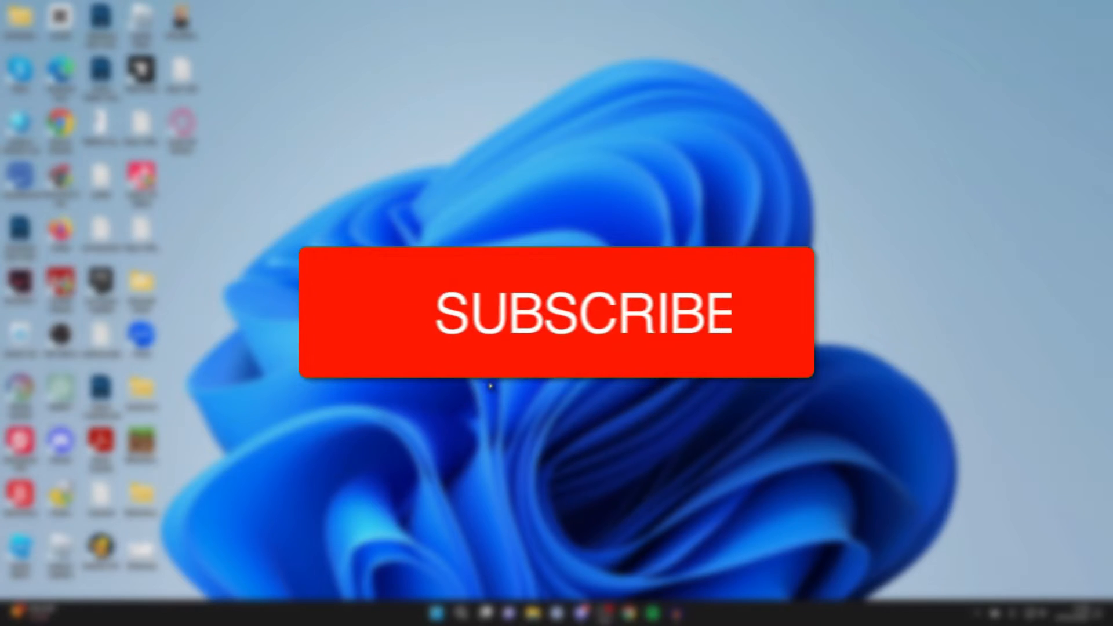
Search Windows for "epic games" and launch the Epic Games Launcher
{"action": "left_click", "coordinate": [560, 313]}
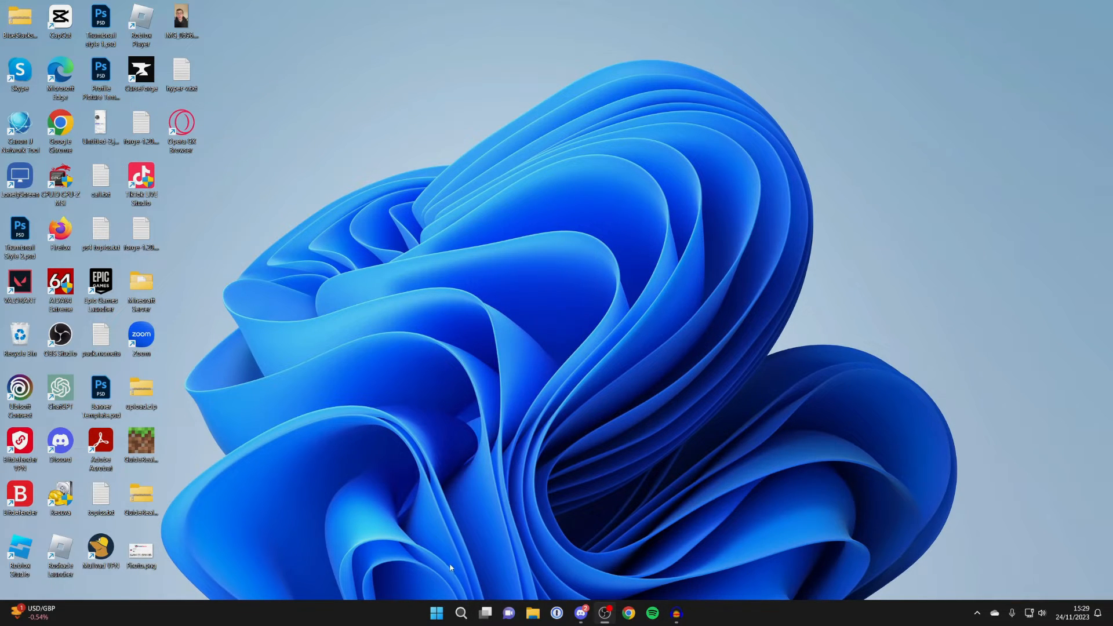
{"action": "left_click", "coordinate": [459, 613]}
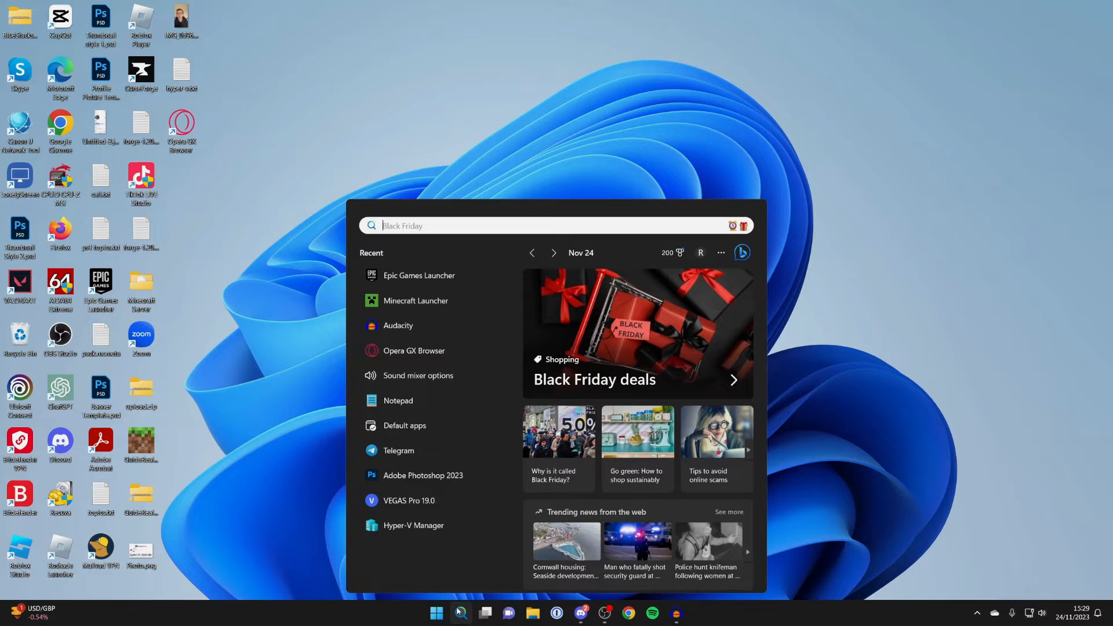
{"action": "type", "text": "epic games"}
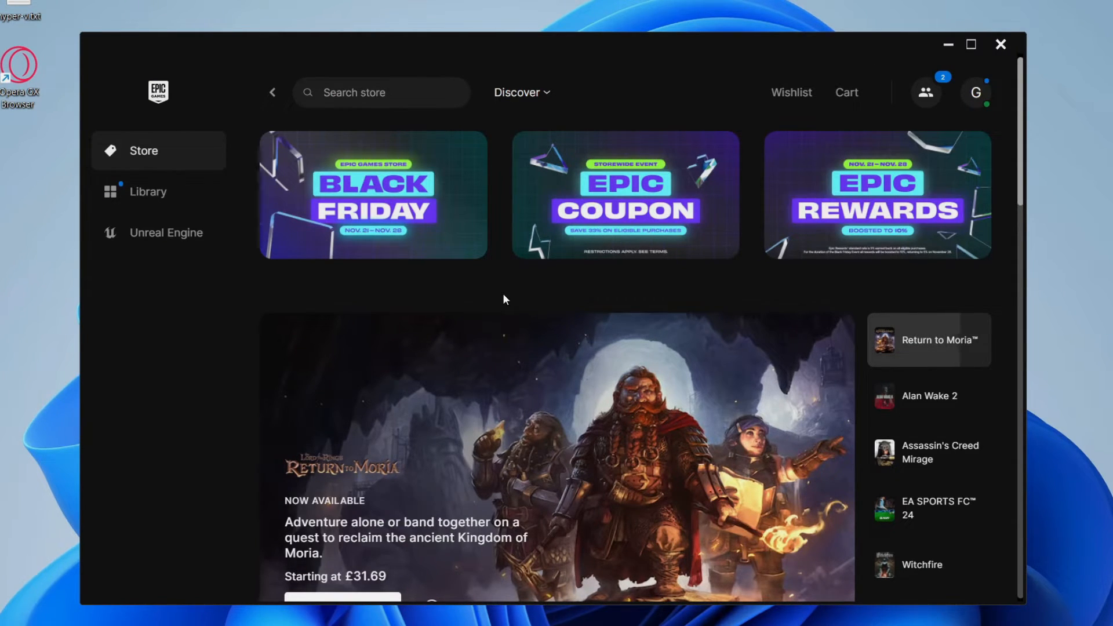
Open the profile avatar menu at the top right to see the signed-in account
{"action": "left_click", "coordinate": [929, 452]}
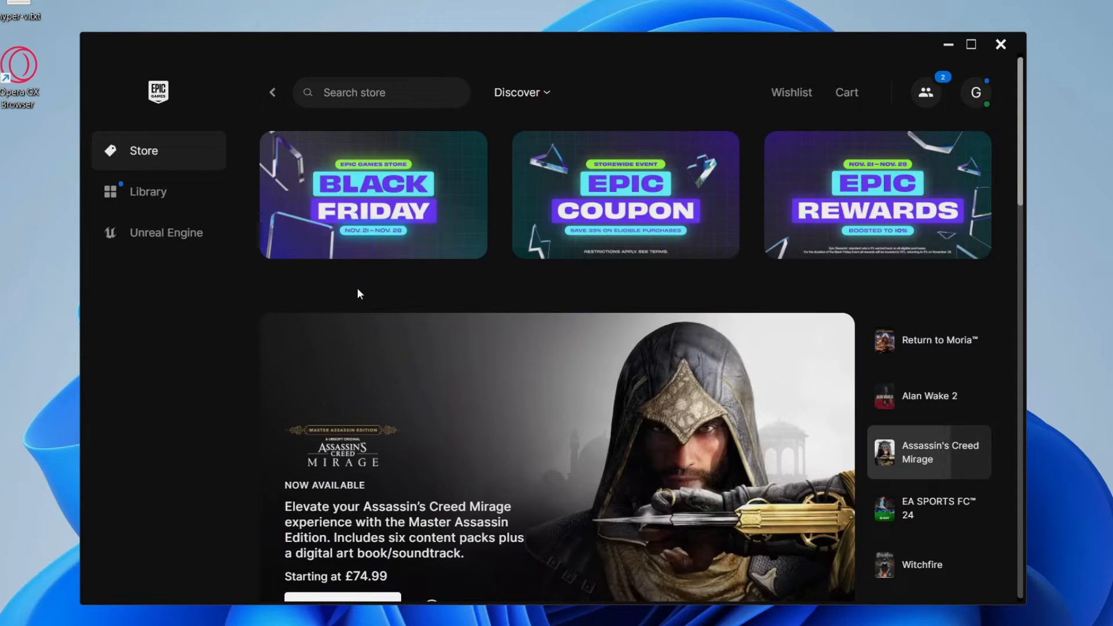
{"action": "mouse_move", "coordinate": [626, 302]}
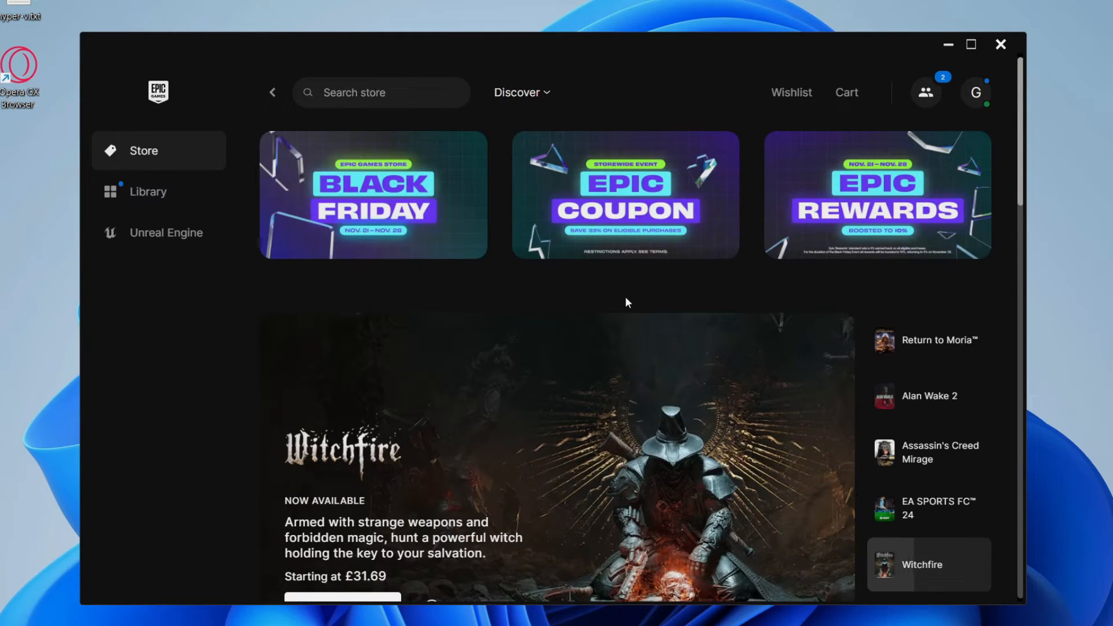
{"action": "mouse_move", "coordinate": [981, 72]}
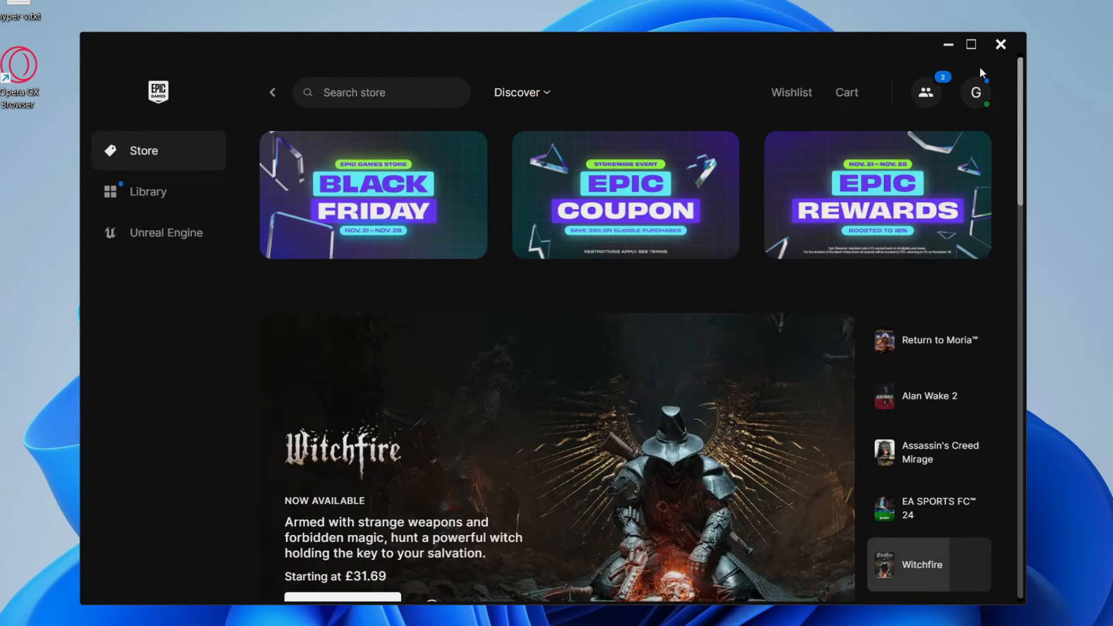
{"action": "left_click", "coordinate": [976, 92]}
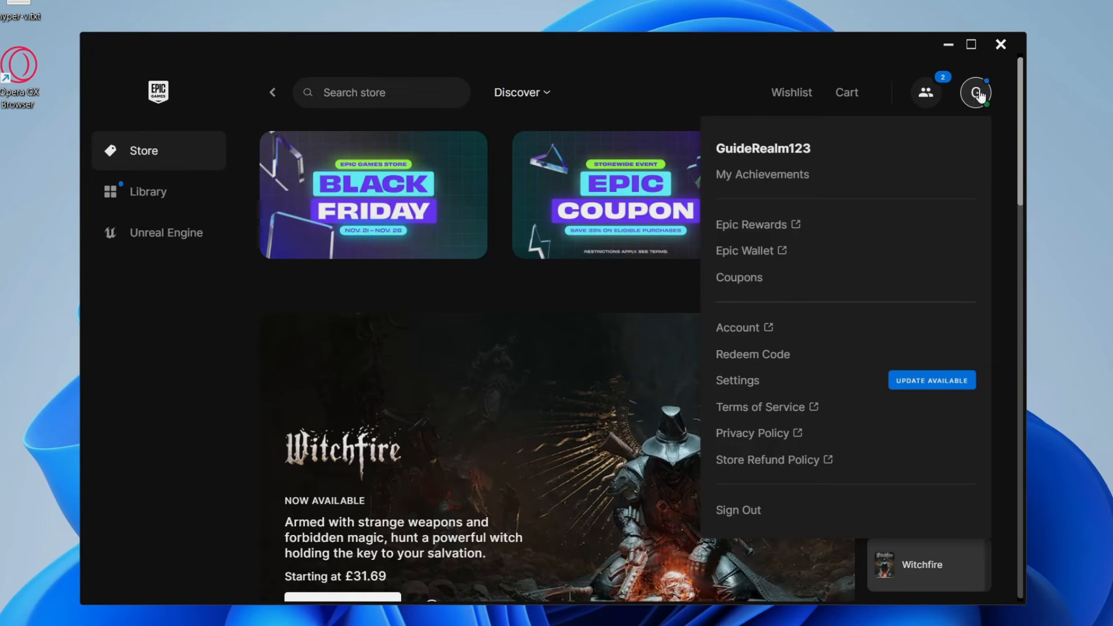
Sign out of the current account and log in with the other Epic account
{"action": "left_click", "coordinate": [737, 510]}
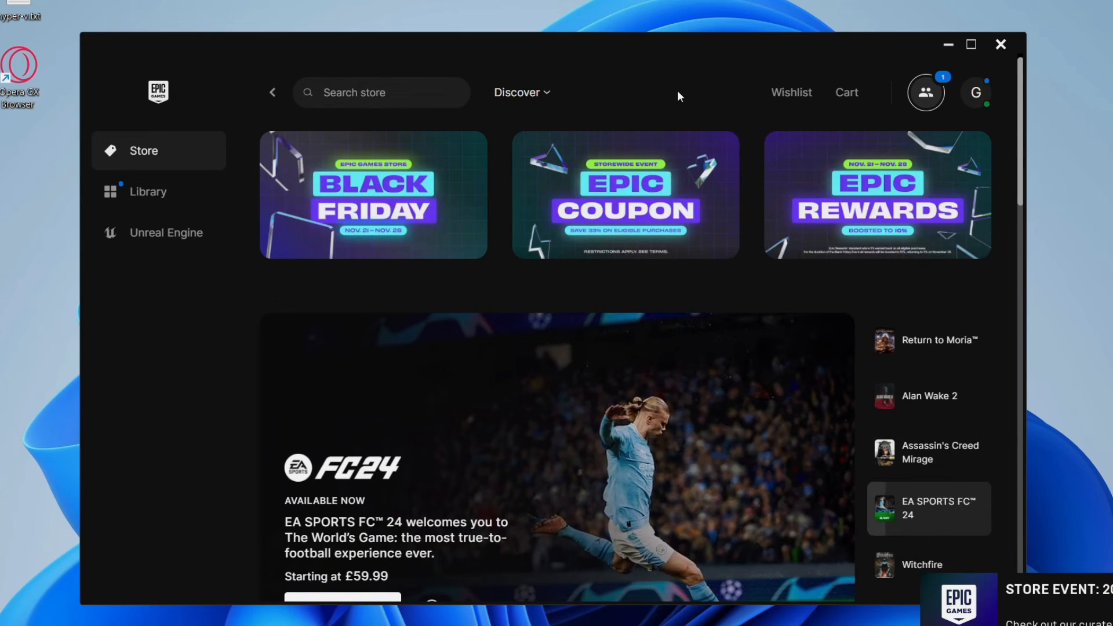
{"action": "mouse_move", "coordinate": [951, 94]}
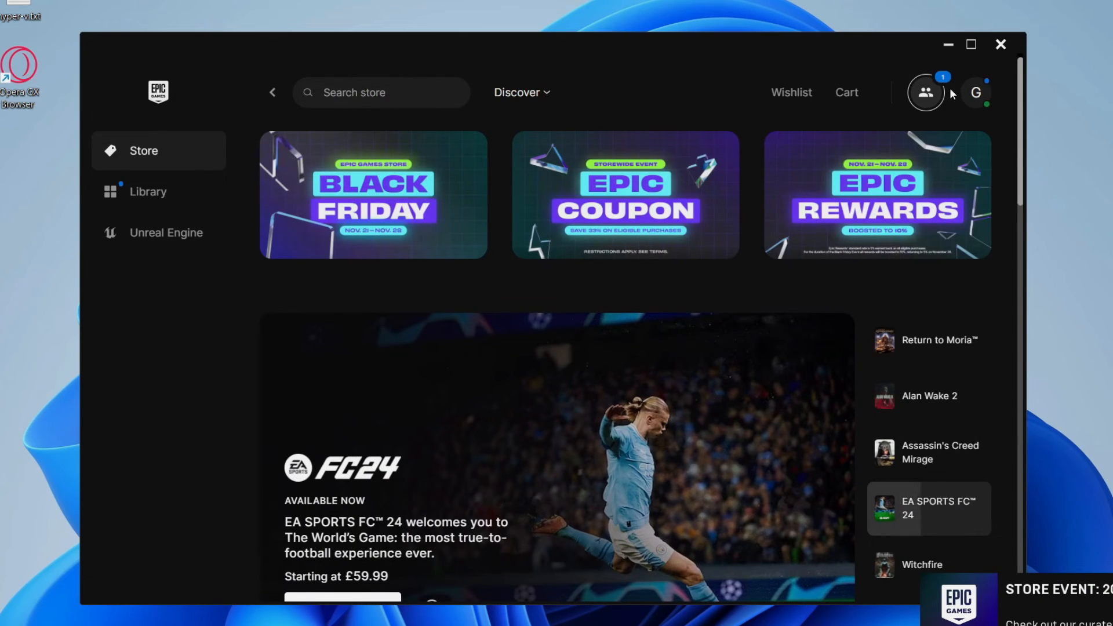
Open the profile avatar menu again to check the new signed-in username
{"action": "left_click", "coordinate": [976, 92]}
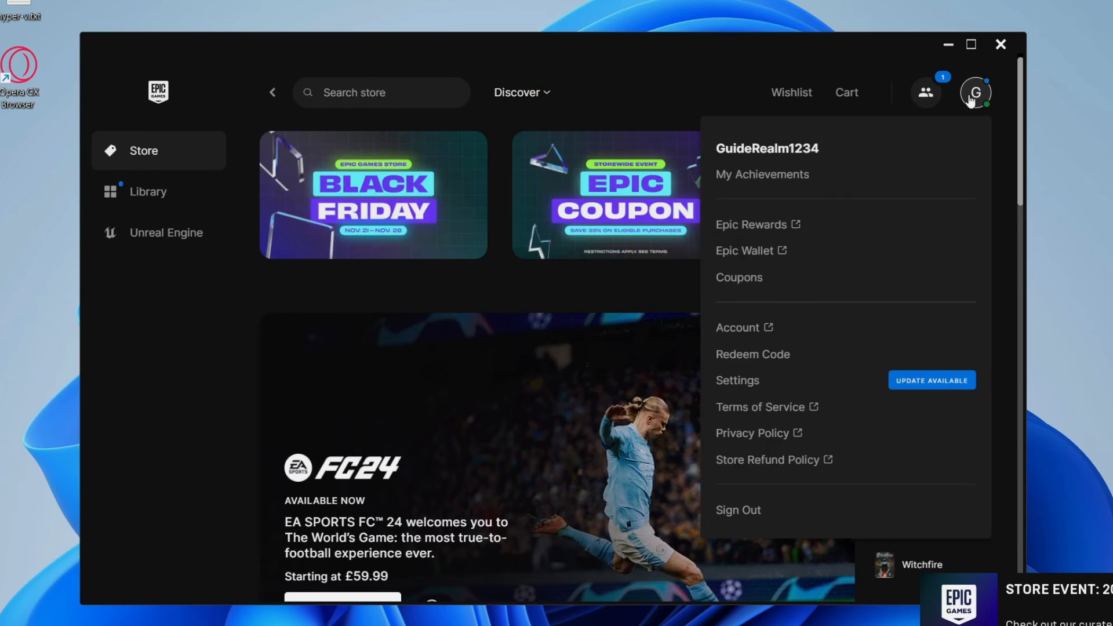